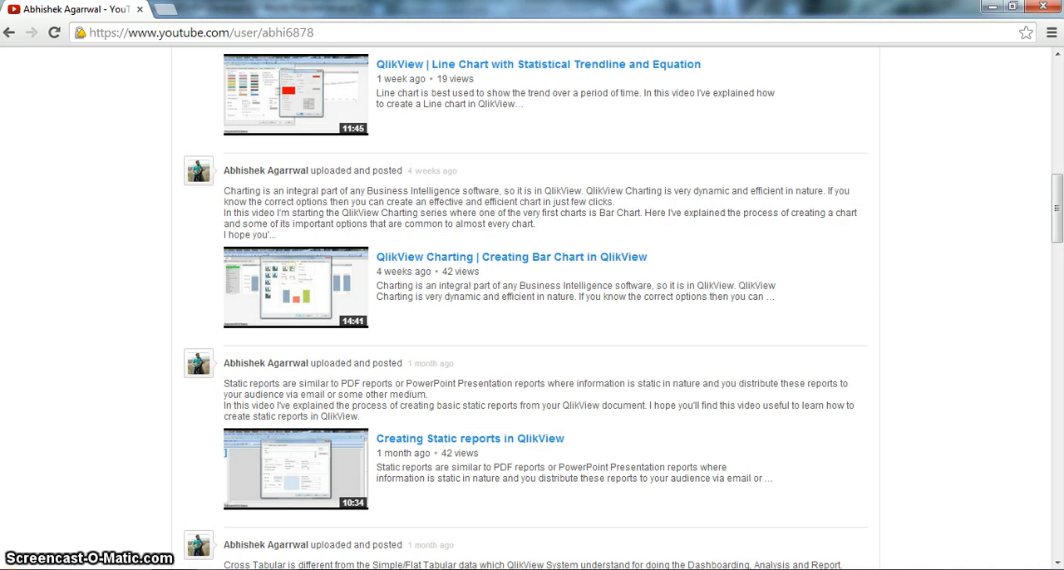
{"action": "mouse_move", "coordinate": [417, 270]}
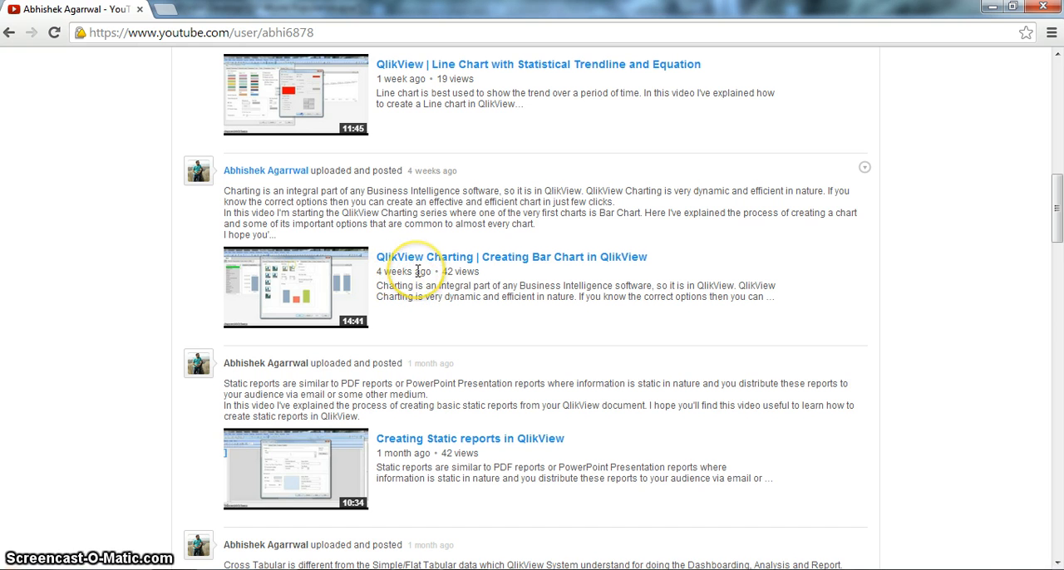
{"action": "mouse_move", "coordinate": [449, 272]}
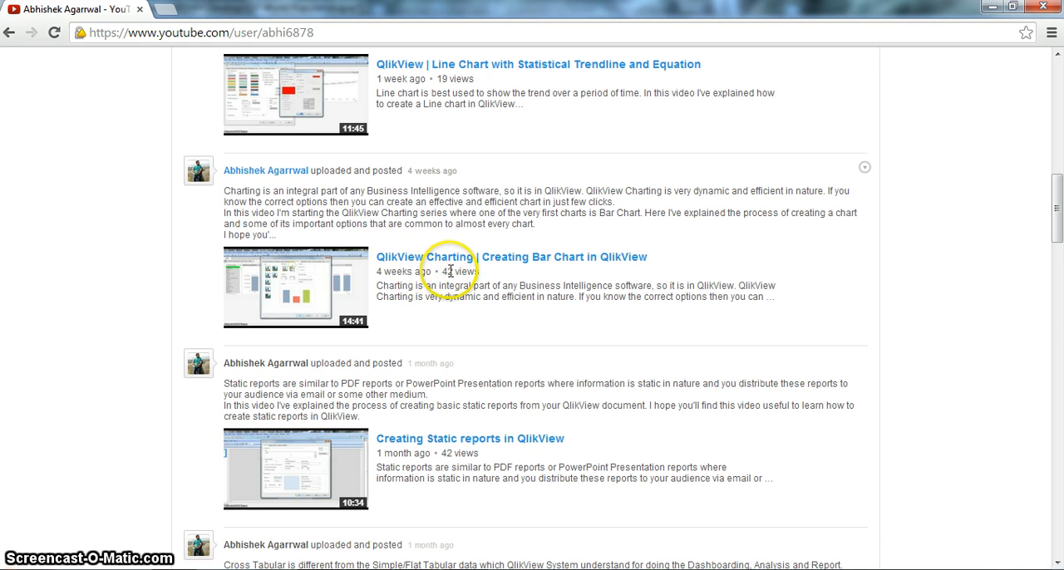
{"action": "mouse_move", "coordinate": [511, 270]}
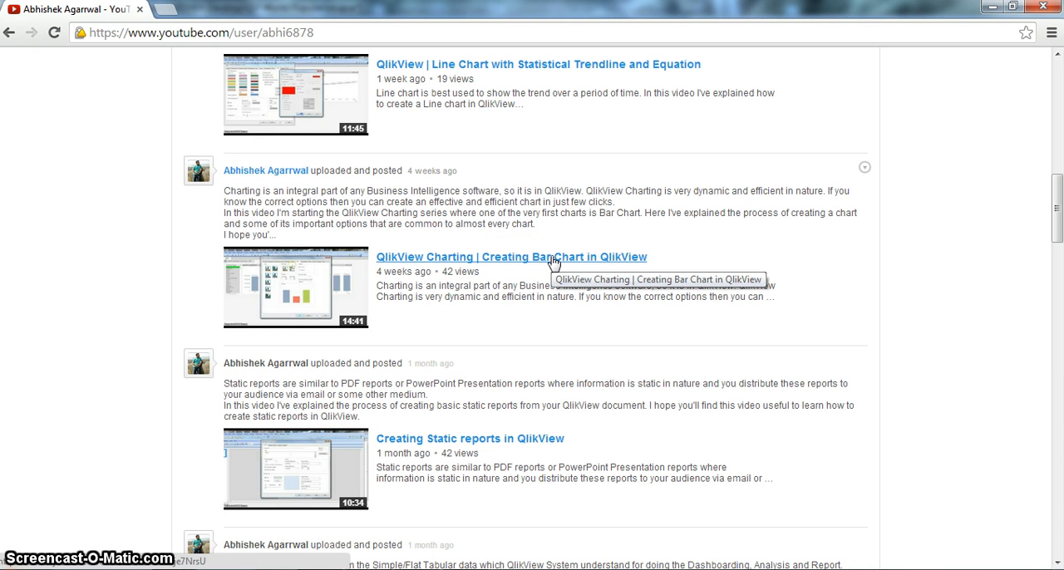
{"action": "mouse_move", "coordinate": [552, 266]}
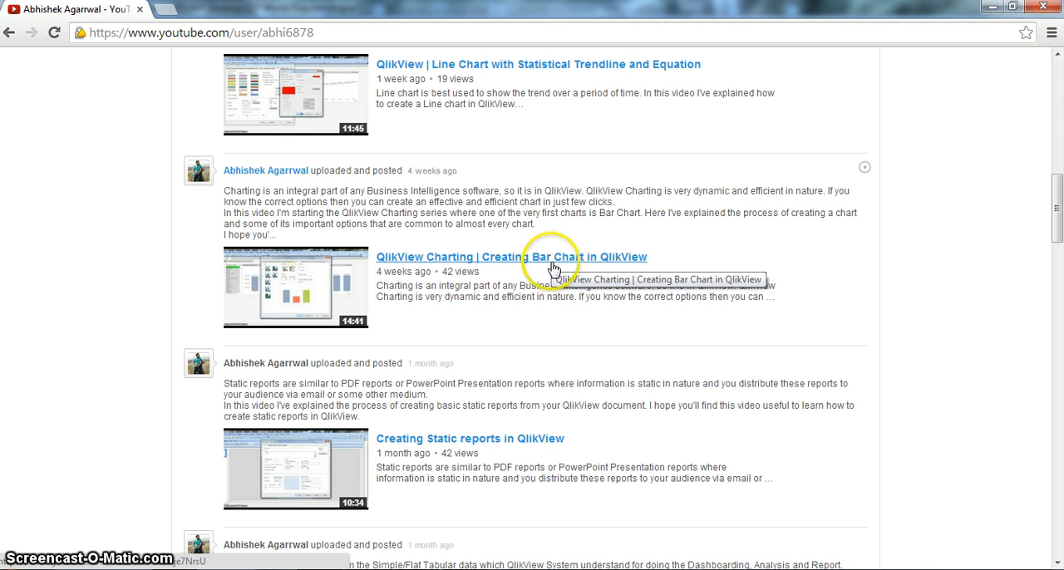
{"action": "mouse_move", "coordinate": [552, 287]}
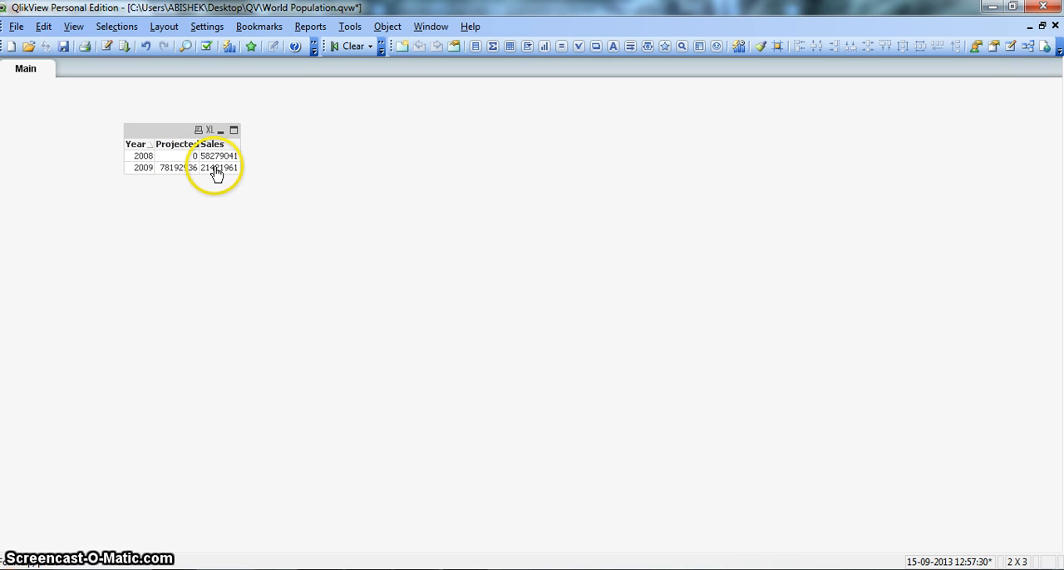
{"action": "mouse_move", "coordinate": [236, 178]}
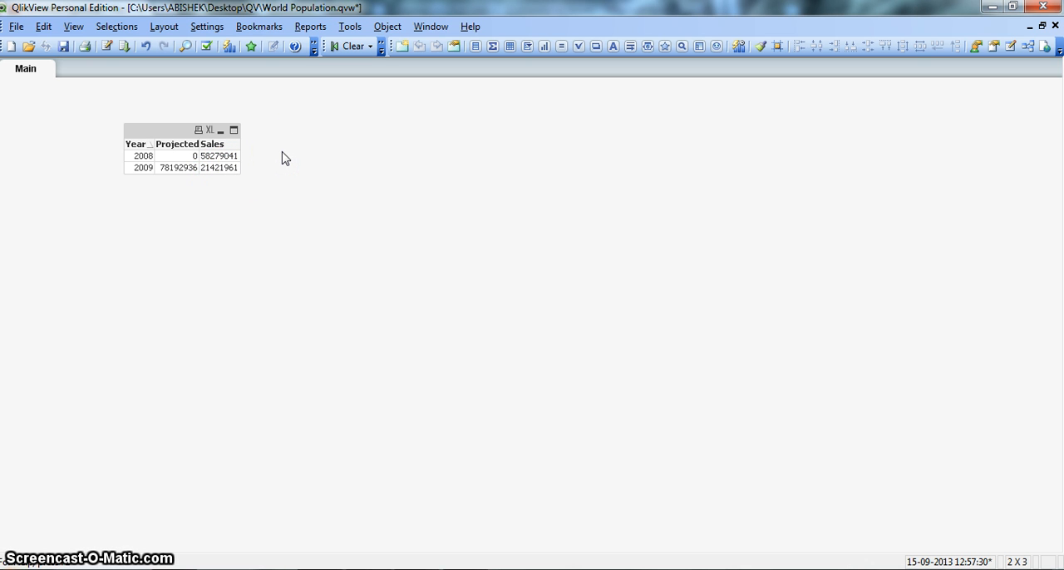
Add a new chart sheet object to the Main sheet with Bar Chart as its type.
{"action": "right_click", "coordinate": [283, 158]}
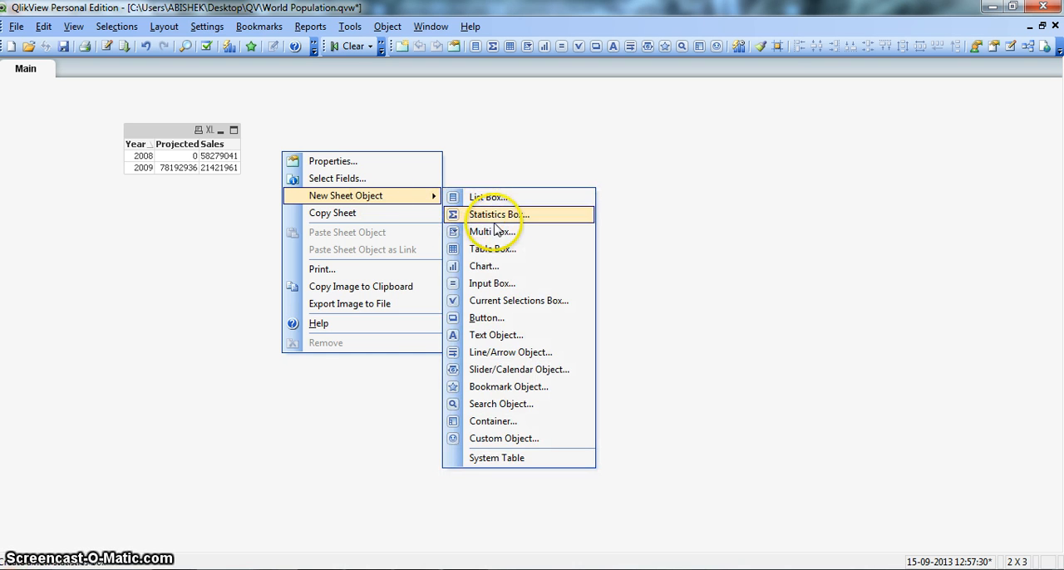
{"action": "left_click", "coordinate": [483, 266]}
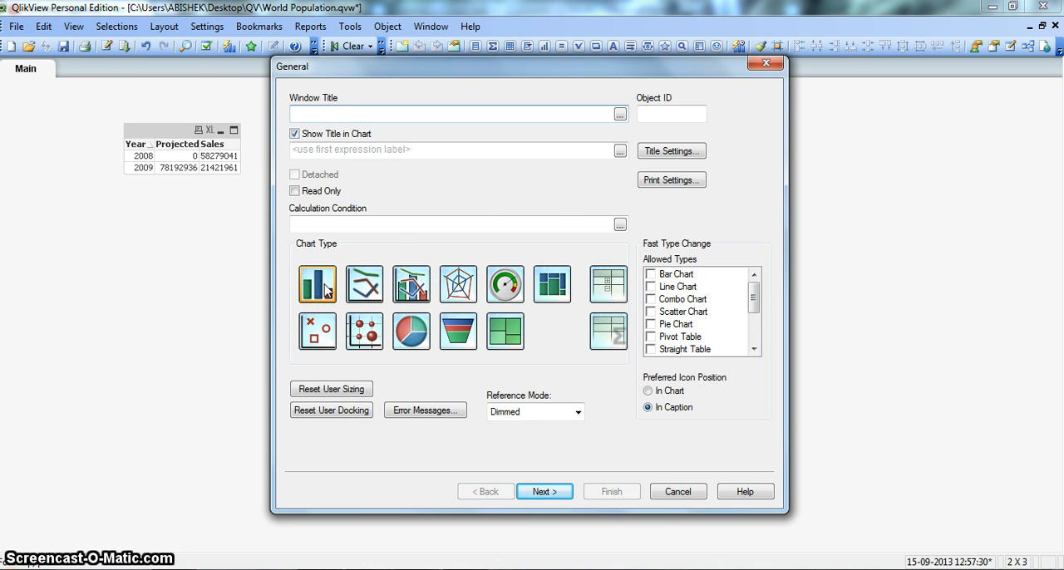
{"action": "left_click", "coordinate": [545, 492]}
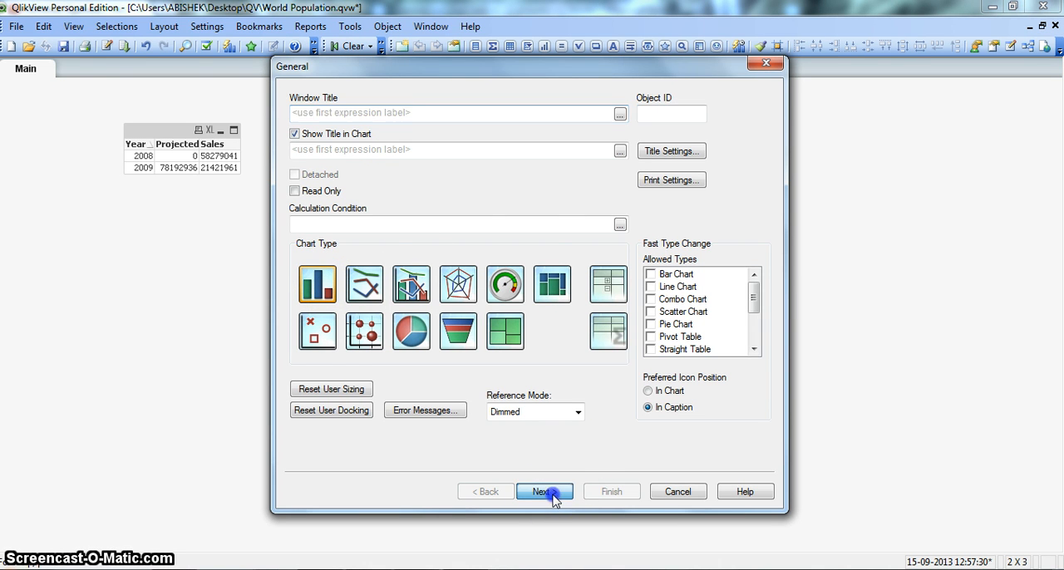
Add Year as the chart dimension with Suppress When Value Is Null checked.
{"action": "left_click", "coordinate": [544, 491]}
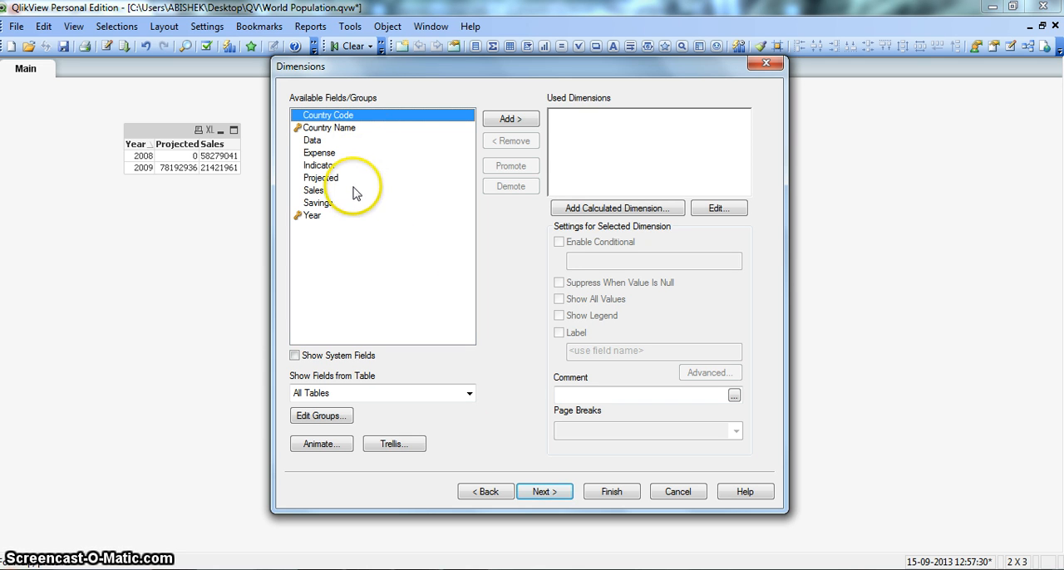
{"action": "mouse_move", "coordinate": [341, 225]}
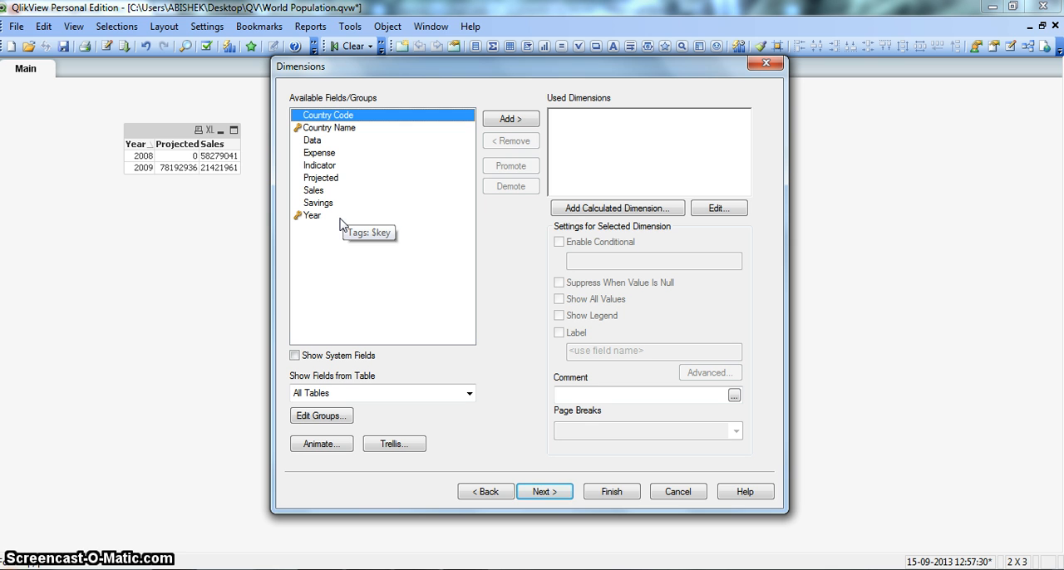
{"action": "mouse_move", "coordinate": [328, 225]}
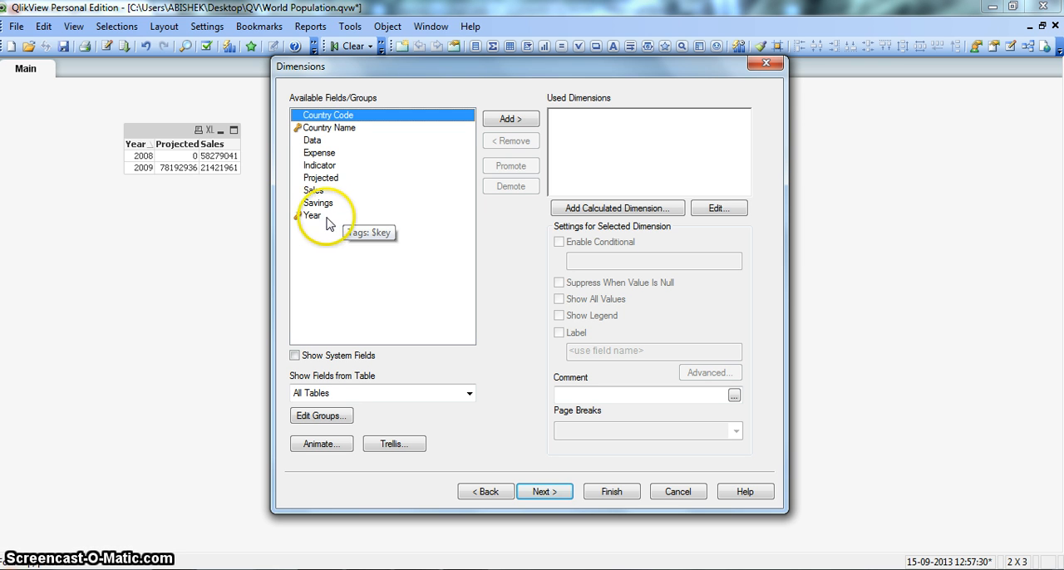
{"action": "left_click", "coordinate": [312, 215]}
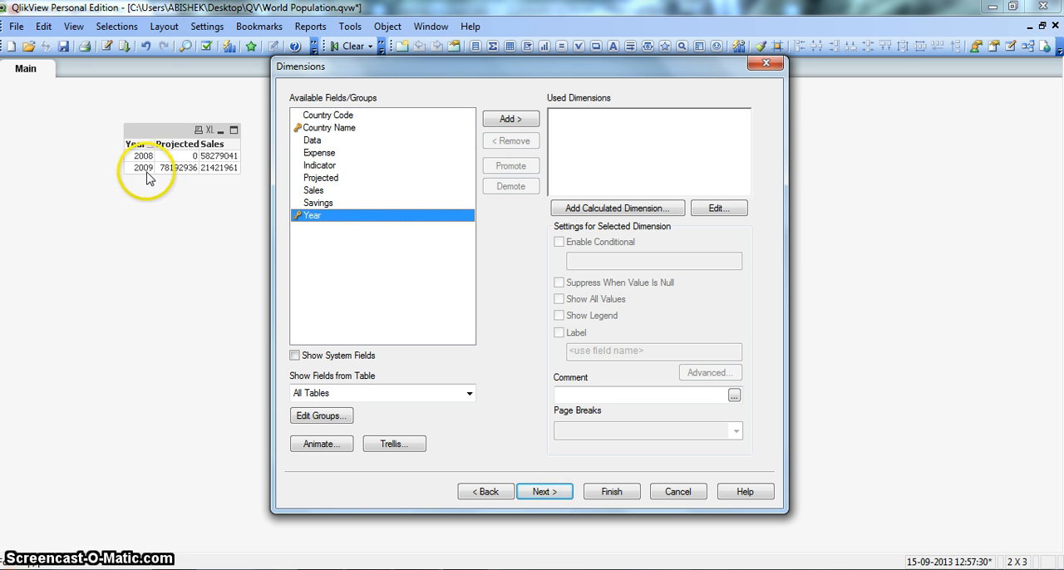
{"action": "left_click", "coordinate": [510, 119]}
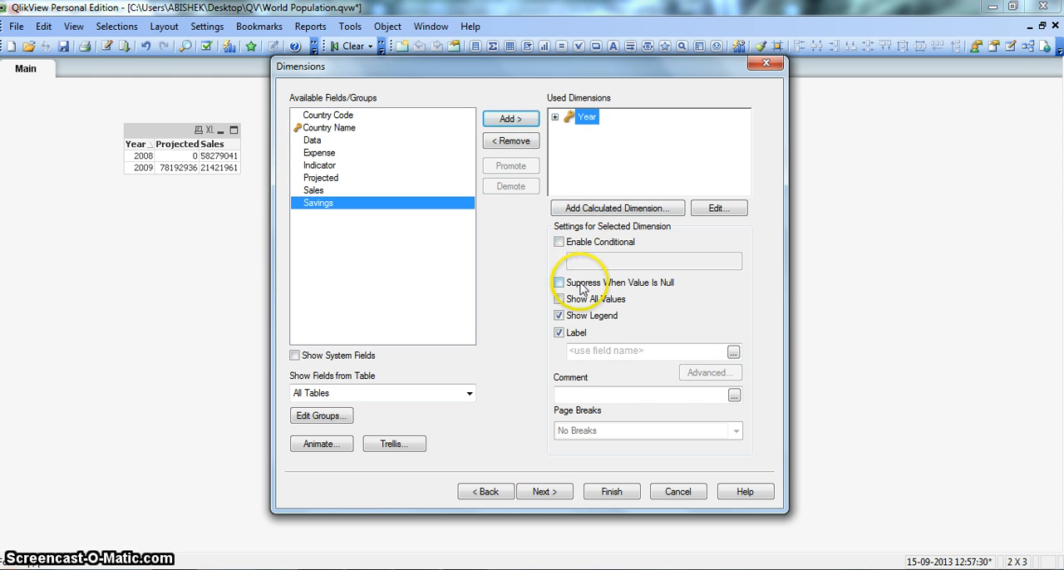
{"action": "left_click", "coordinate": [559, 283]}
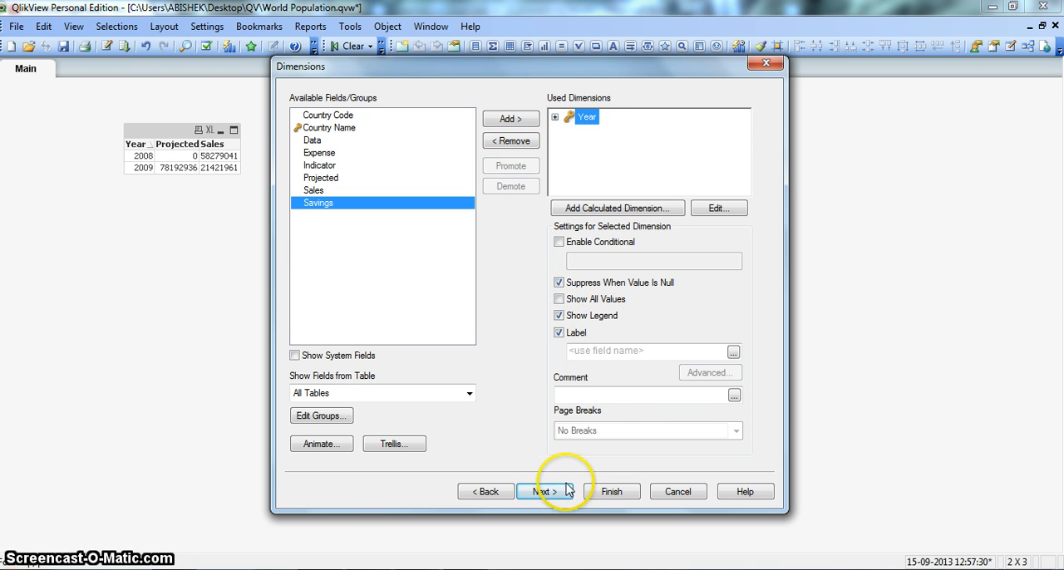
{"action": "left_click", "coordinate": [543, 492]}
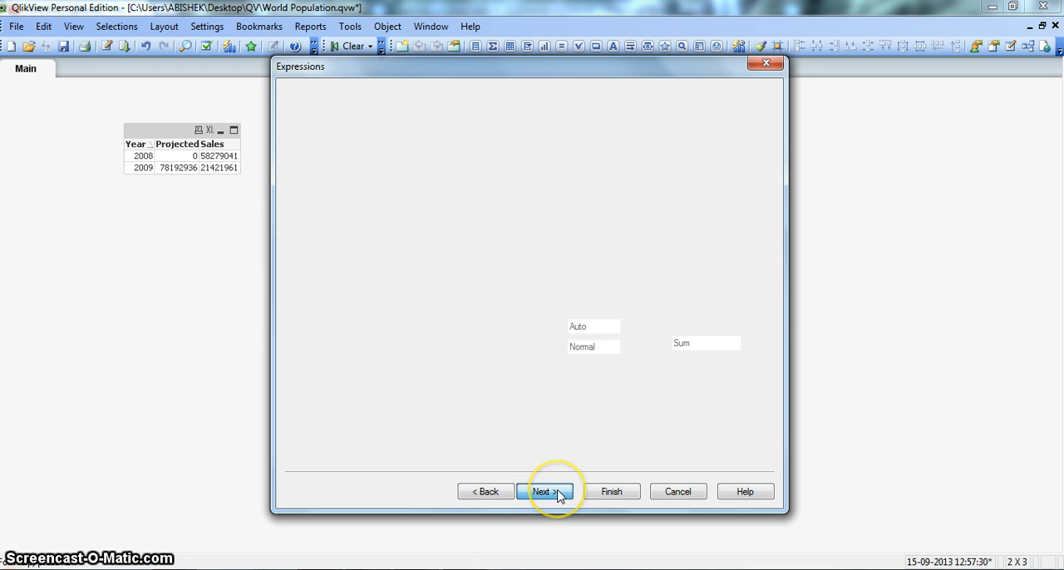
Define the first expression as Sum(Sales) with the label Sales.
{"action": "left_click", "coordinate": [544, 492]}
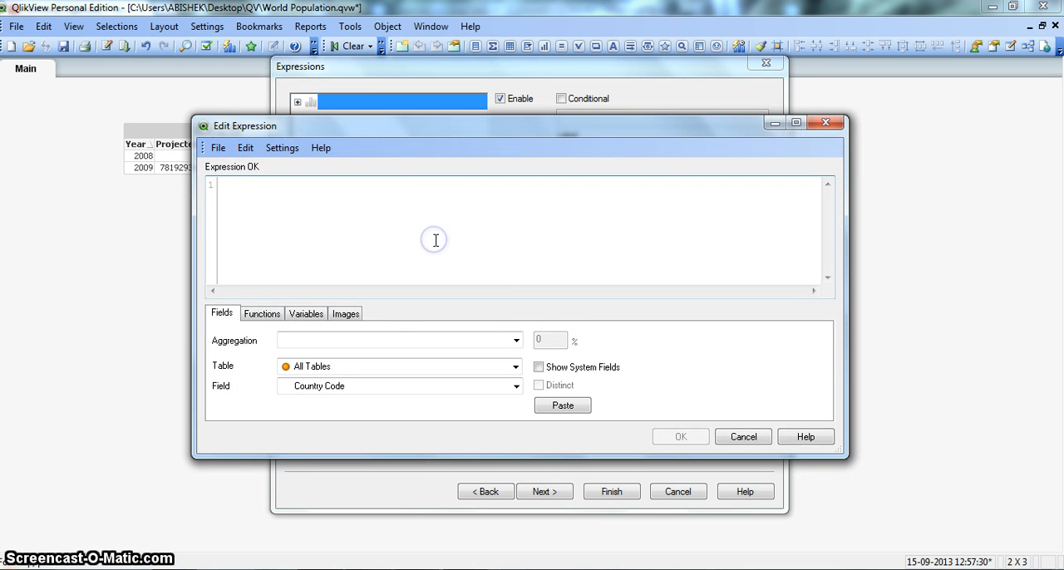
{"action": "mouse_move", "coordinate": [349, 70]}
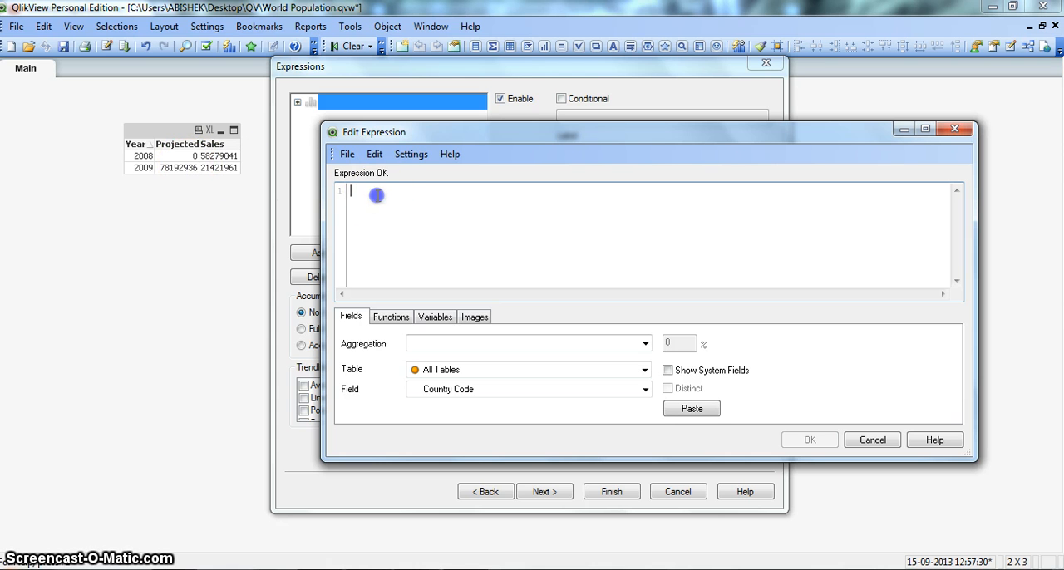
{"action": "type", "text": "Sum"}
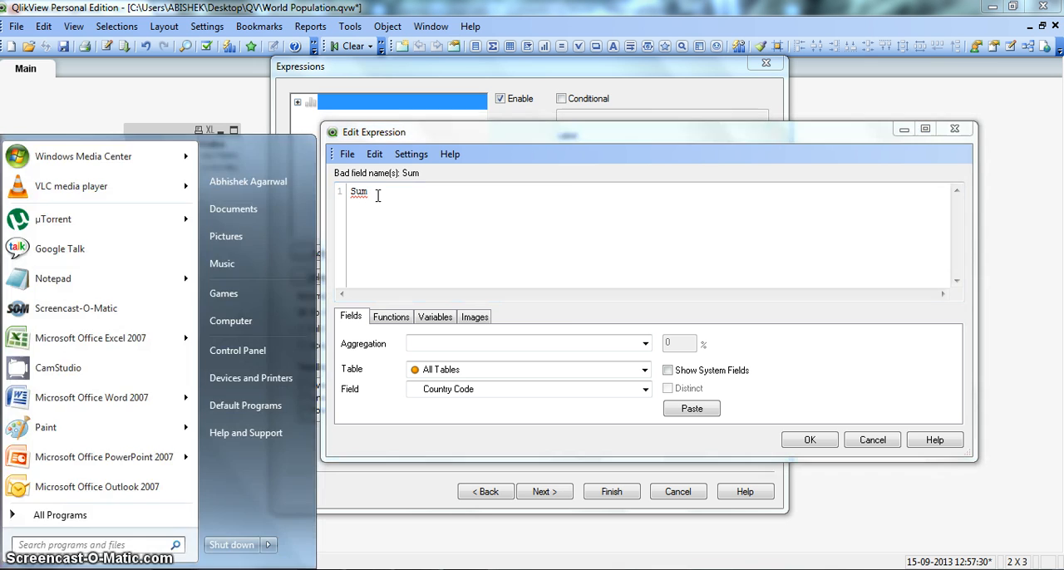
{"action": "type", "text": "()"}
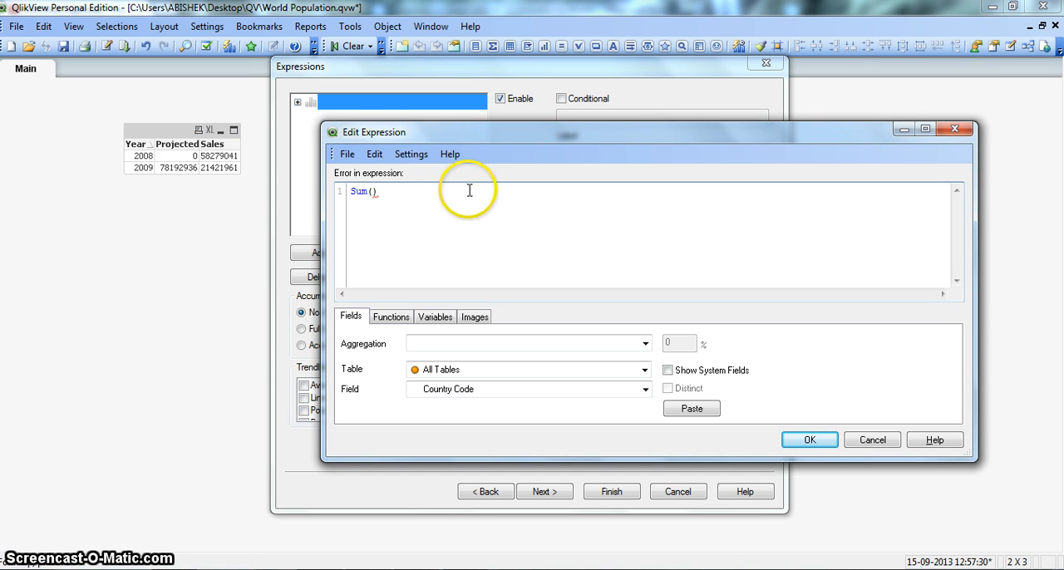
{"action": "type", "text": "Sales"}
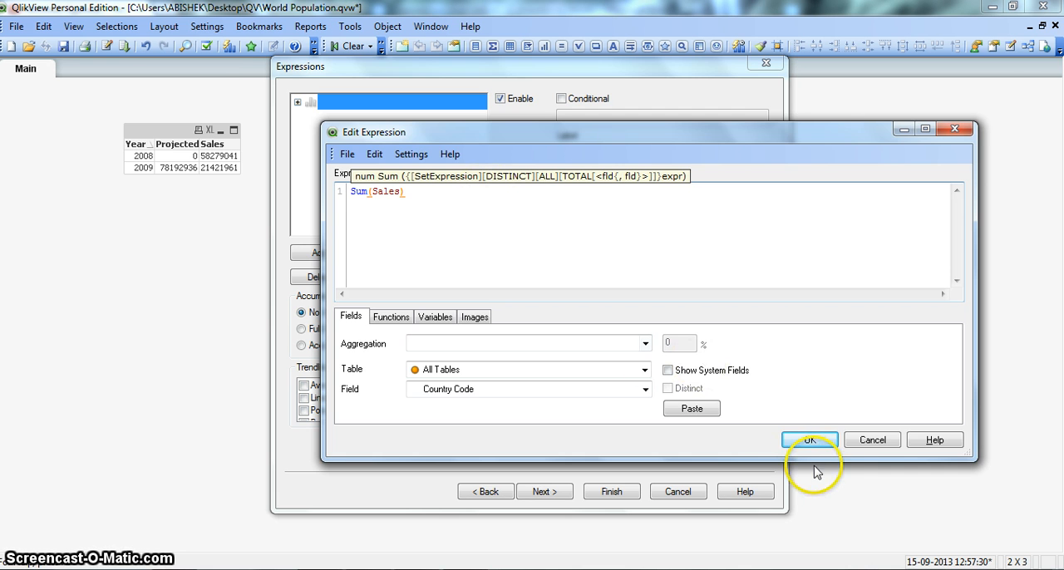
{"action": "left_click", "coordinate": [809, 439]}
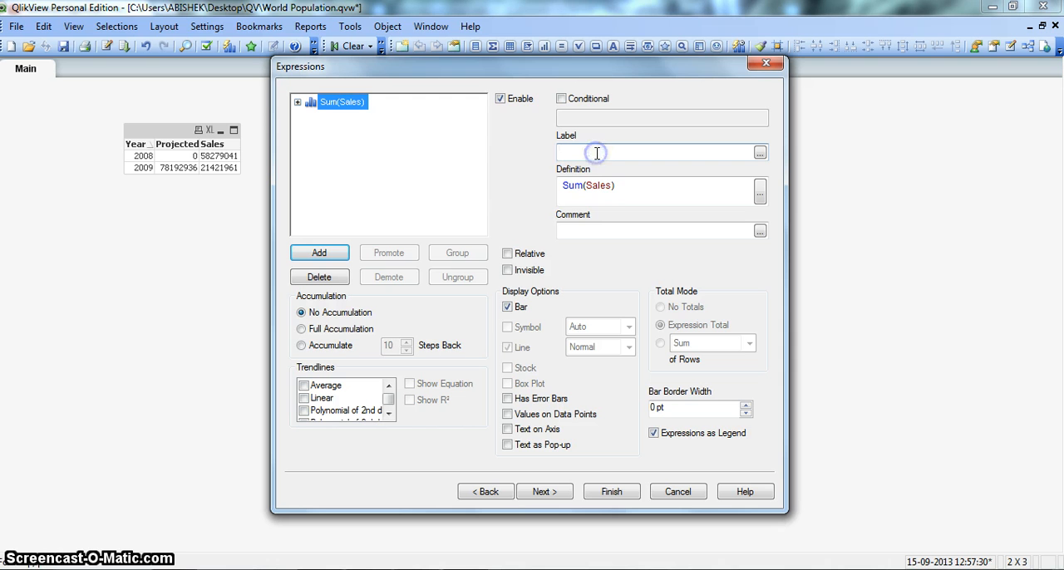
{"action": "type", "text": "Sales"}
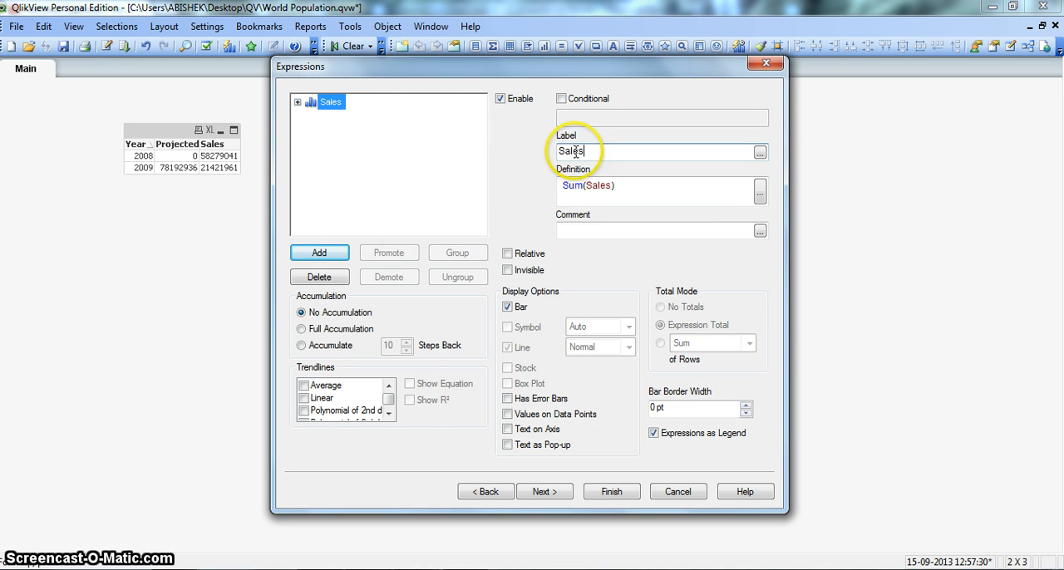
{"action": "left_click", "coordinate": [319, 253]}
{"action": "type", "text": "Sum("}
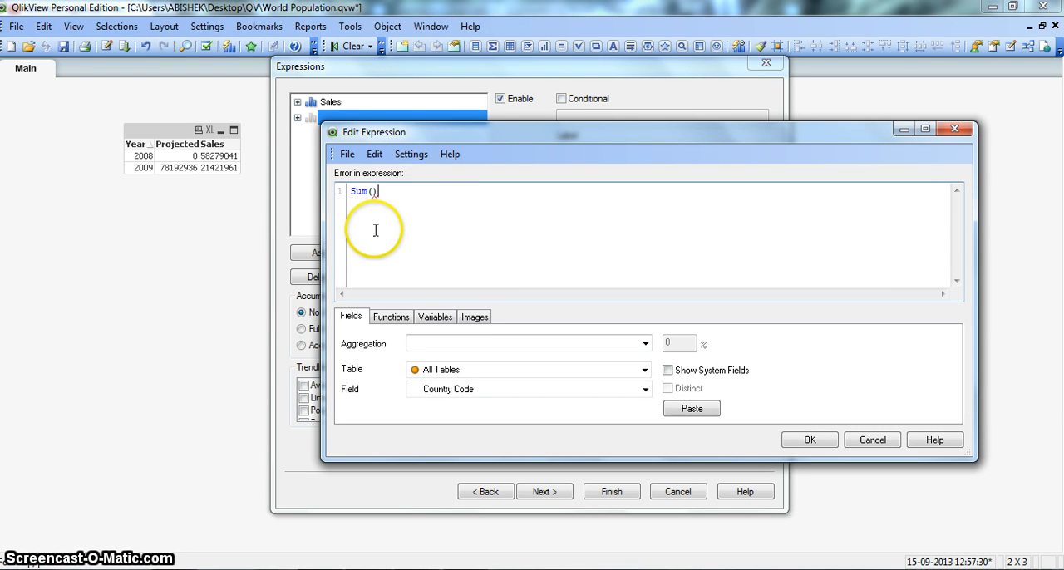
Define the second expression as Sum(Projected), labelled Projection.
{"action": "type", "text": "Projected"}
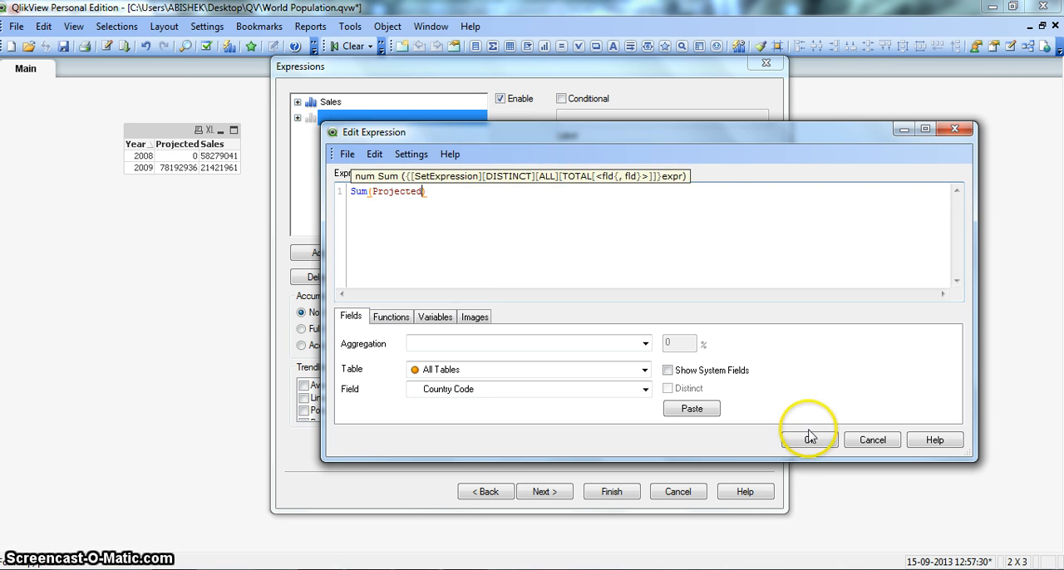
{"action": "left_click", "coordinate": [811, 436]}
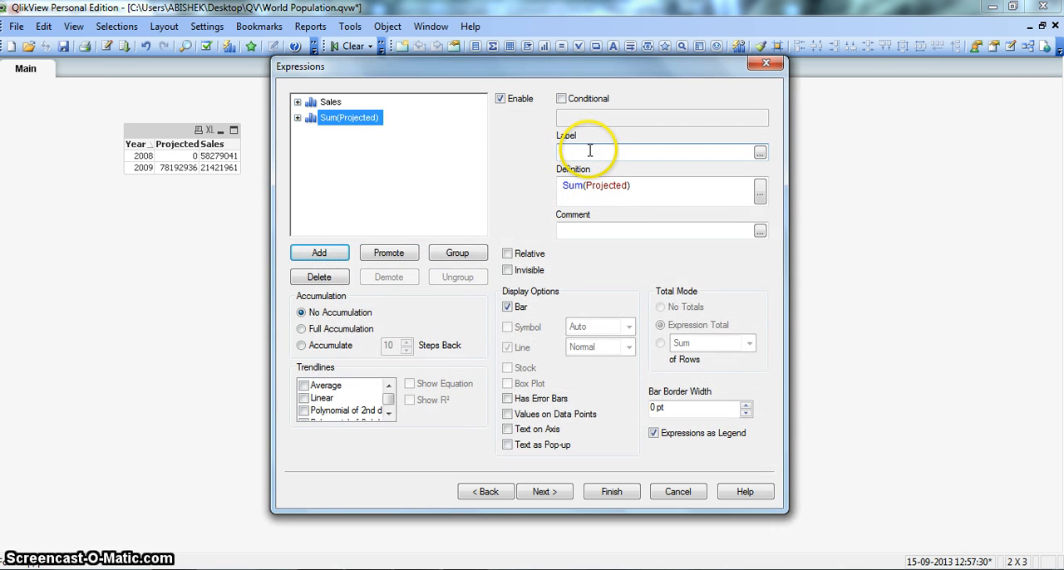
{"action": "type", "text": "Projectio"}
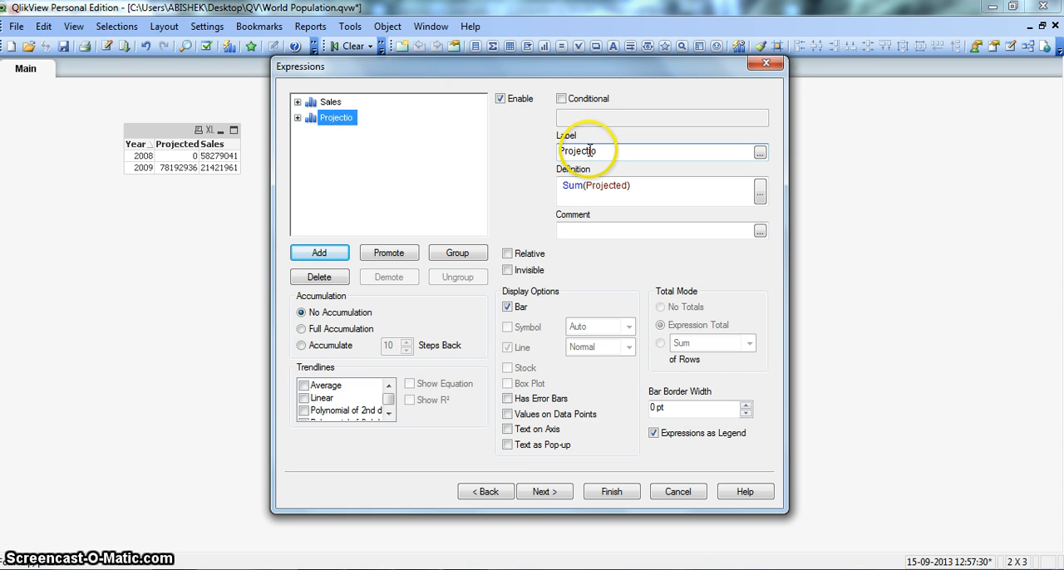
{"action": "left_click", "coordinate": [544, 492]}
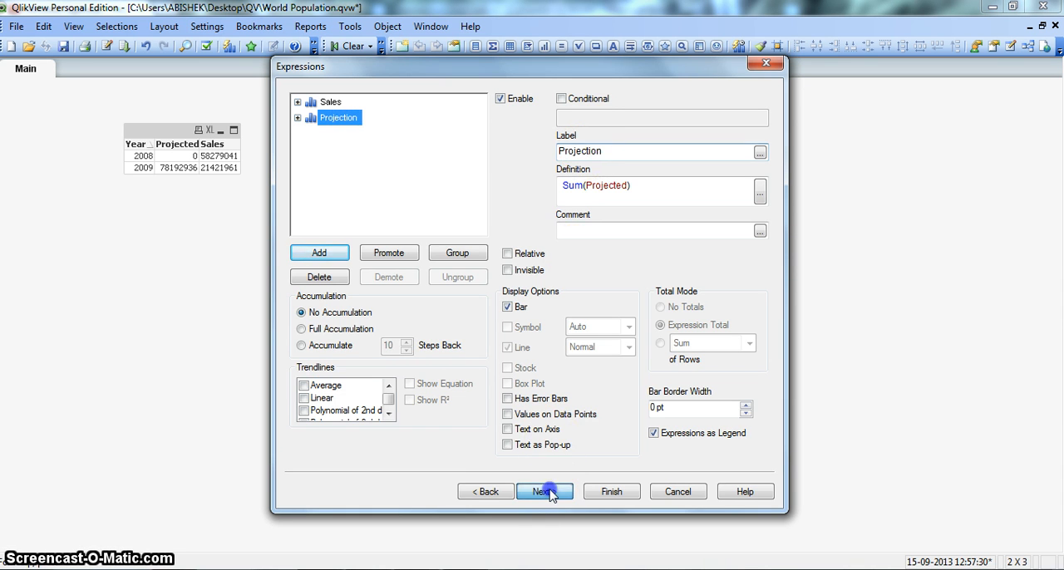
Choose the Stacked bar subtype, comparing it with Grouped in the preview.
{"action": "left_click", "coordinate": [541, 492]}
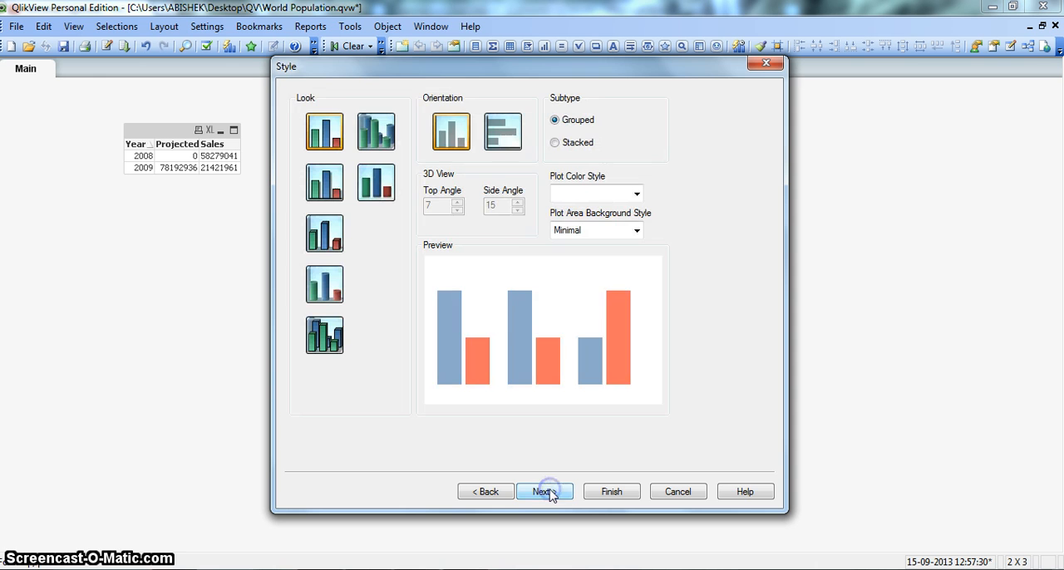
{"action": "mouse_move", "coordinate": [324, 87]}
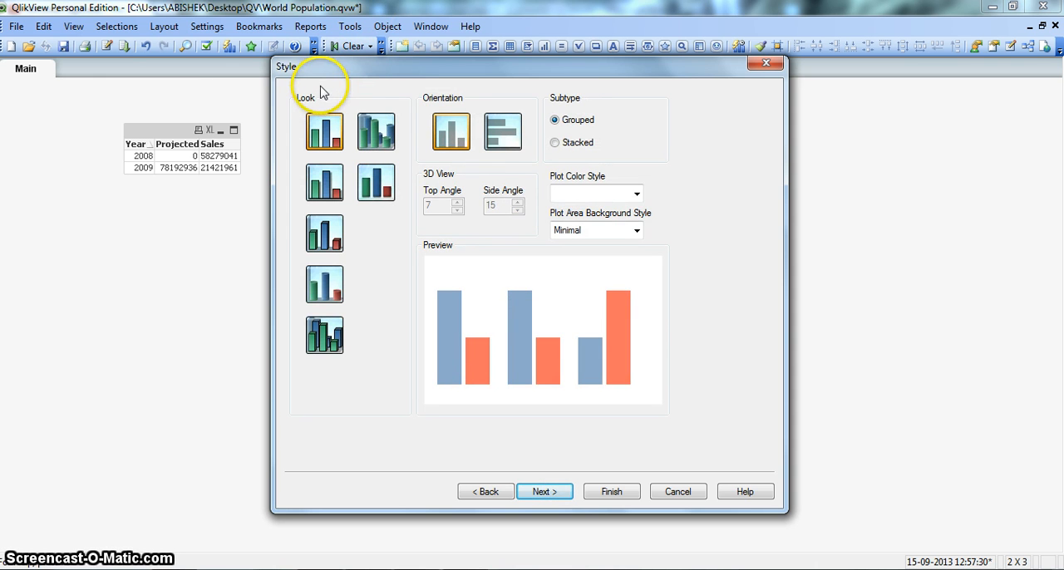
{"action": "mouse_move", "coordinate": [569, 102]}
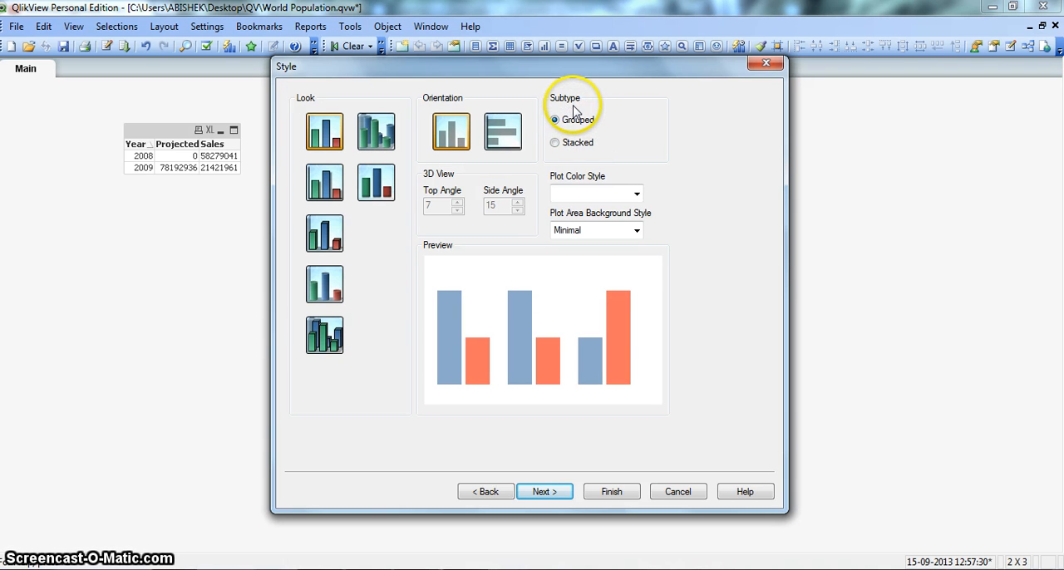
{"action": "mouse_move", "coordinate": [573, 149]}
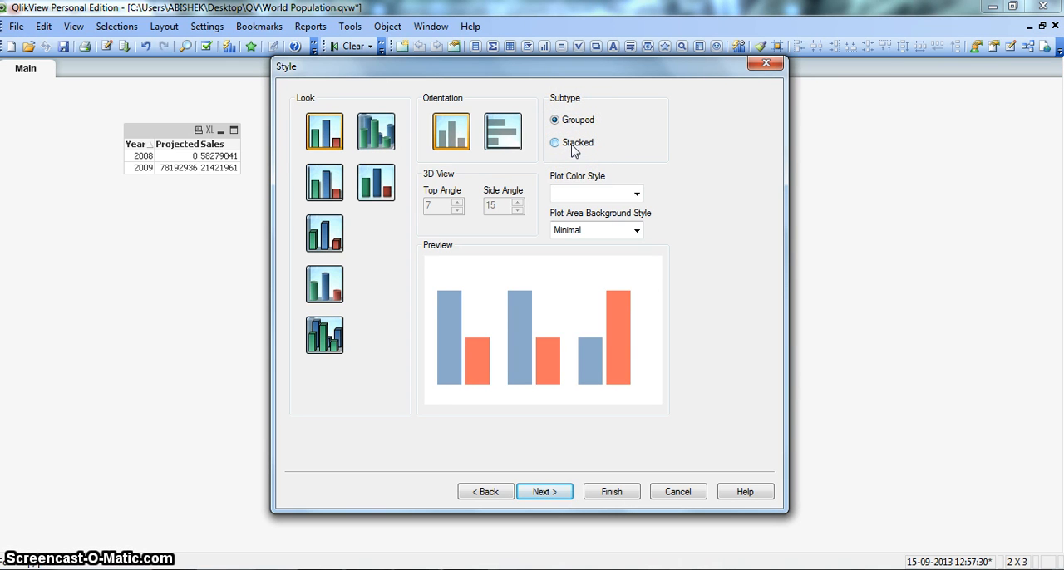
{"action": "left_click", "coordinate": [554, 142]}
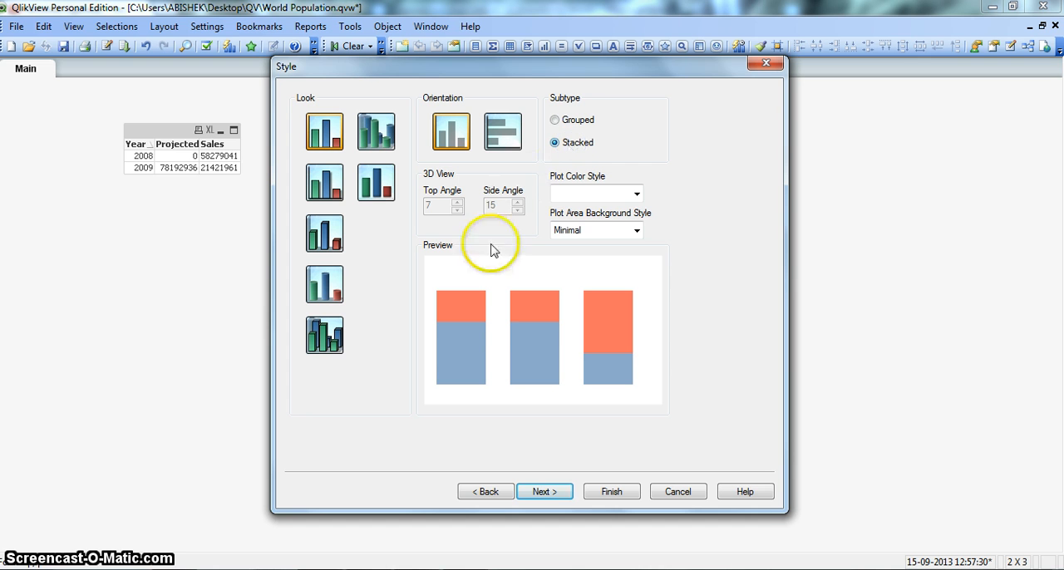
{"action": "mouse_move", "coordinate": [507, 336]}
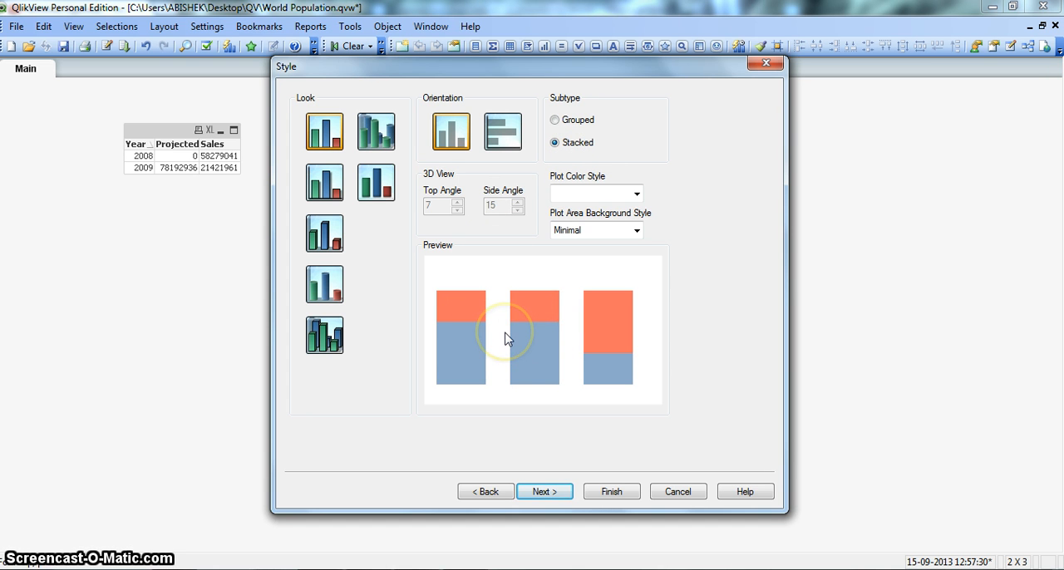
{"action": "mouse_move", "coordinate": [536, 341]}
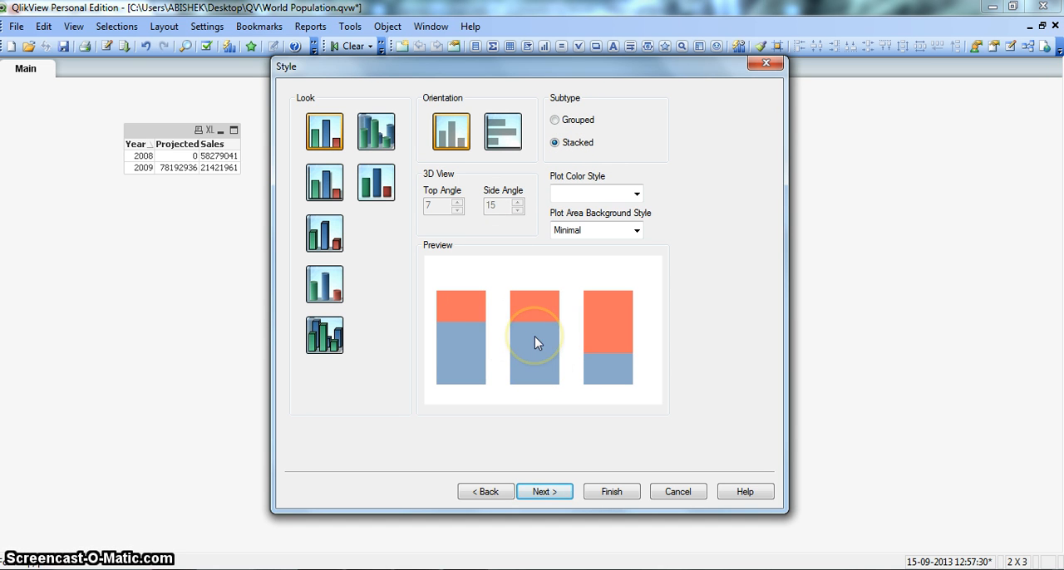
{"action": "left_click", "coordinate": [554, 120]}
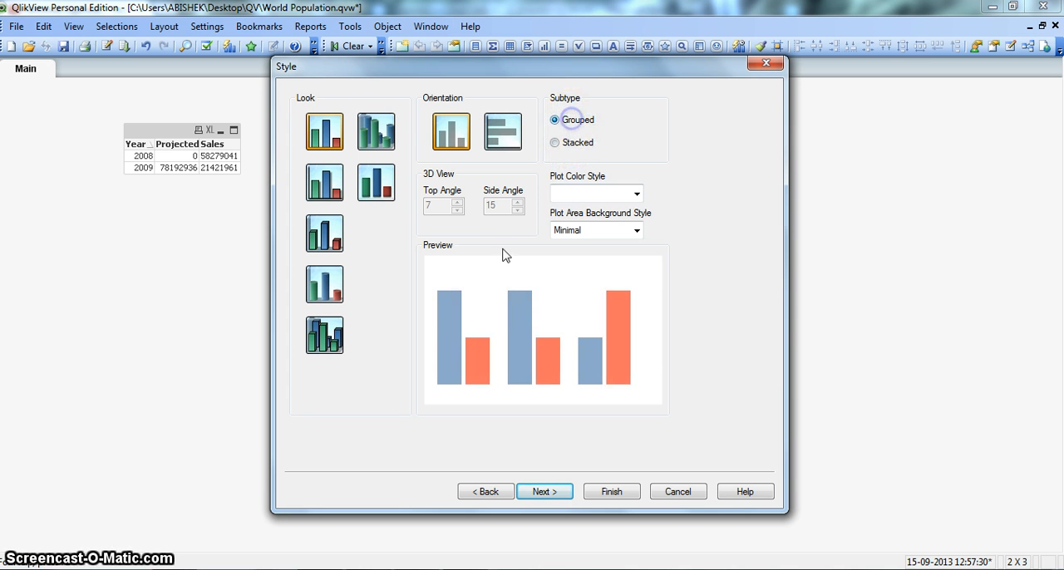
{"action": "left_click", "coordinate": [554, 143]}
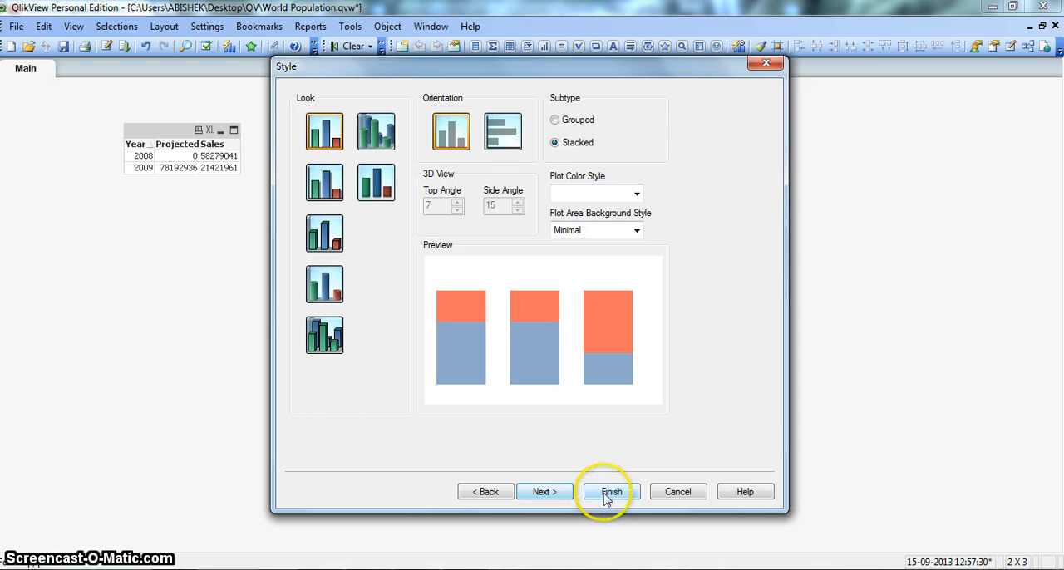
Finish the chart wizard and drag the Sales chart beside the table.
{"action": "left_click", "coordinate": [610, 491]}
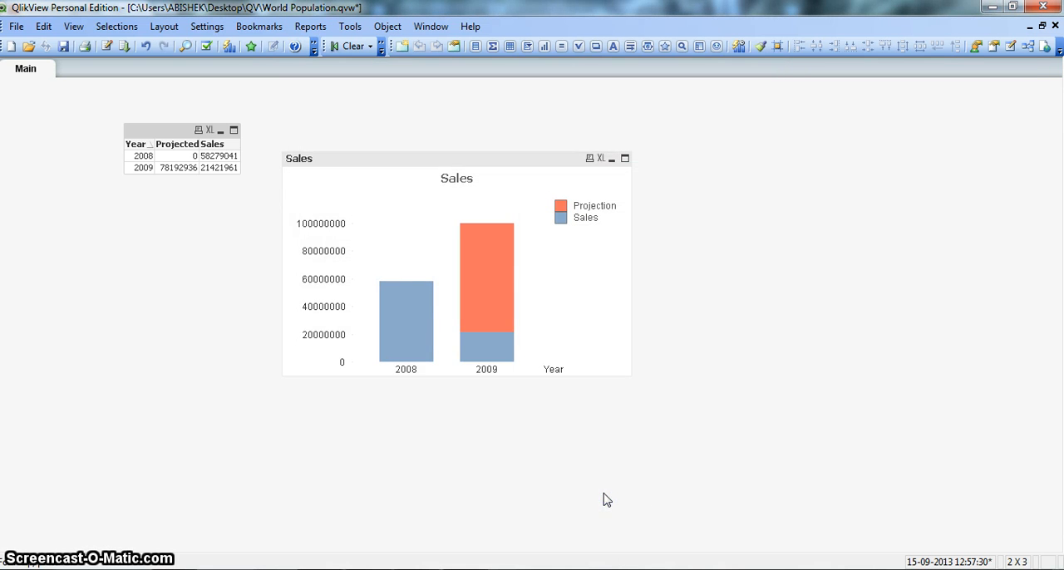
{"action": "left_click_drag", "start_coordinate": [456, 158], "coordinate": [468, 126]}
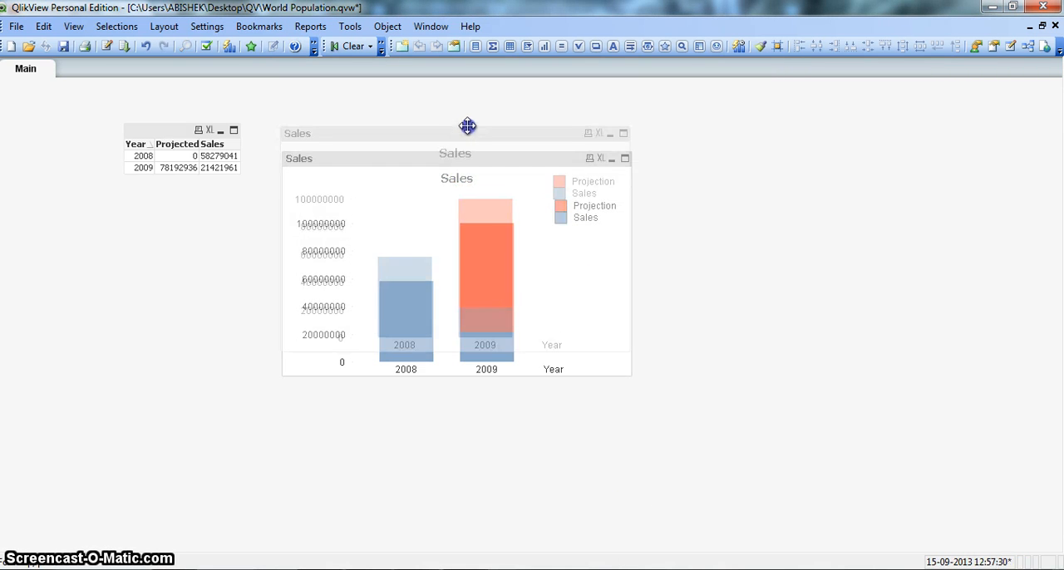
{"action": "left_click_drag", "start_coordinate": [467, 125], "coordinate": [506, 341]}
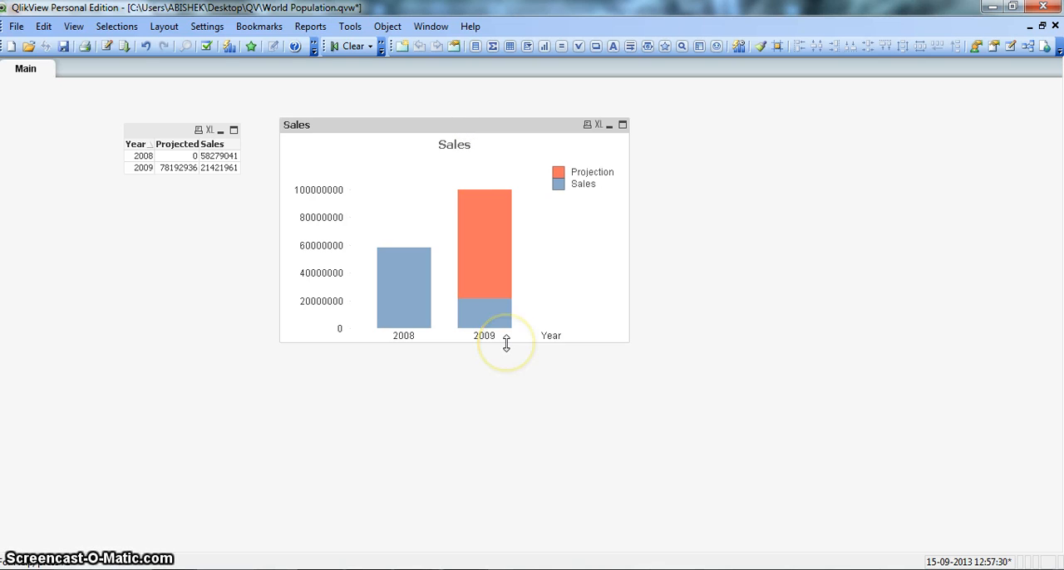
{"action": "mouse_move", "coordinate": [506, 343]}
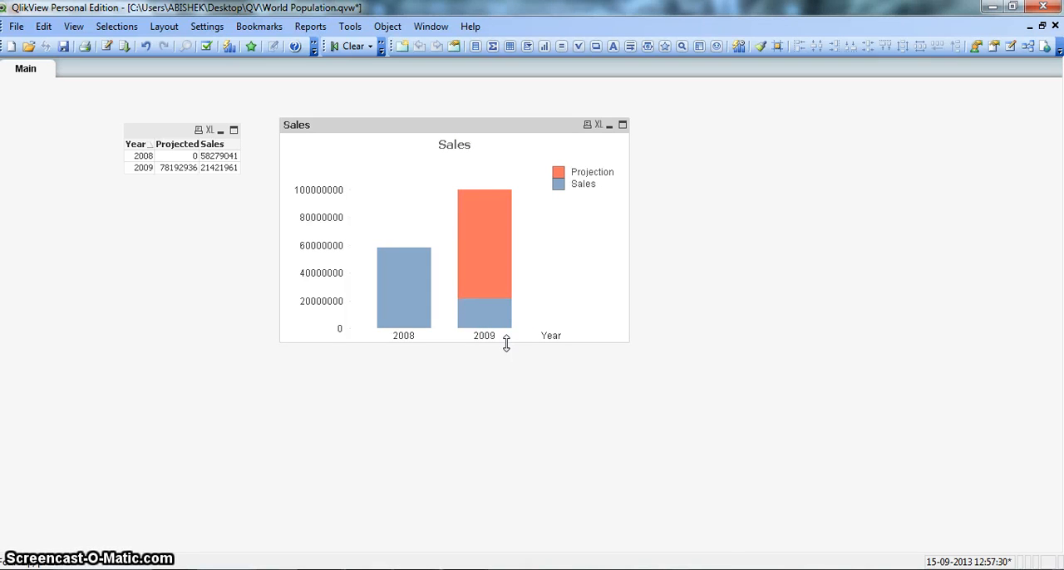